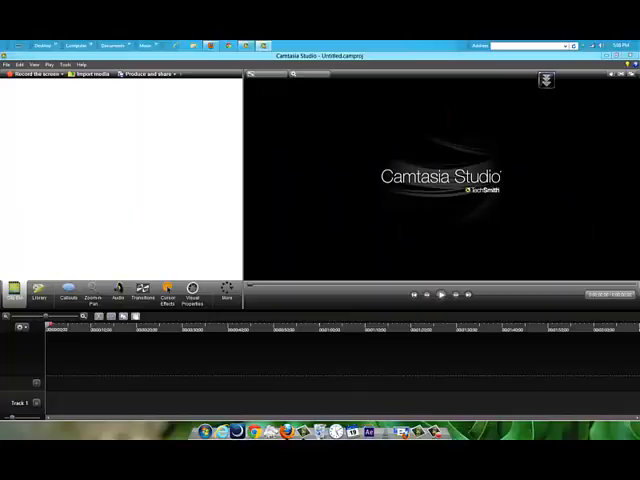
mouse_move(178, 168)
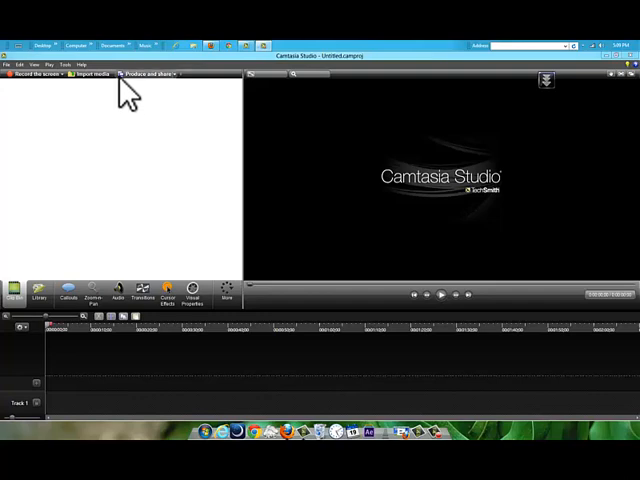
mouse_move(220, 176)
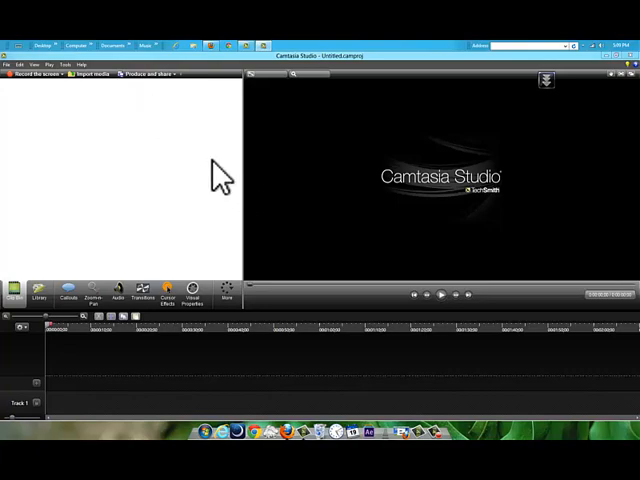
mouse_move(112, 158)
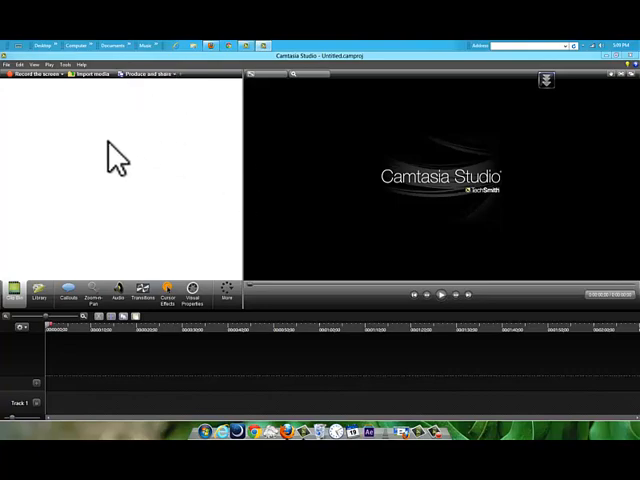
Show the callouts gallery of shapes, sketch motion and annotations.
left_click(20, 34)
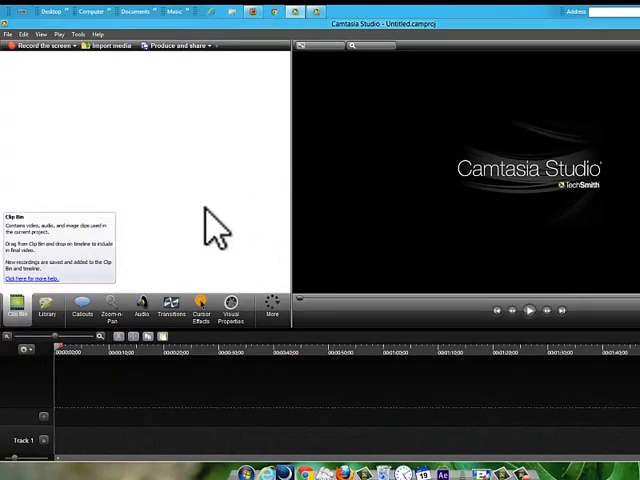
mouse_move(10, 56)
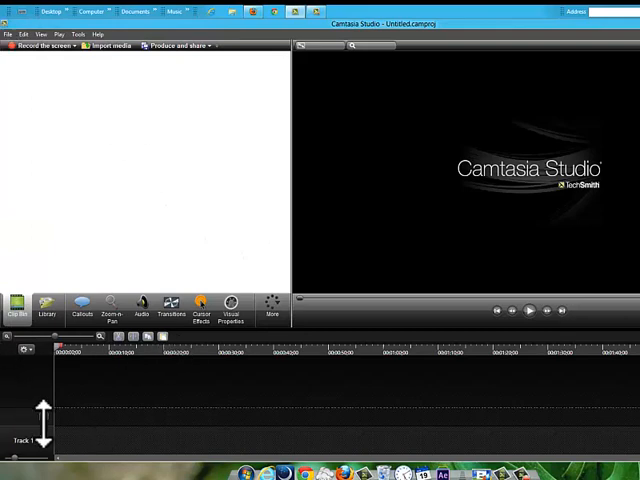
mouse_move(316, 458)
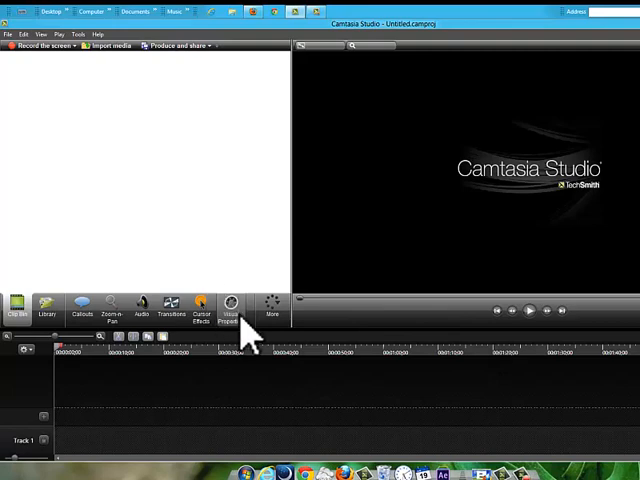
left_click(232, 308)
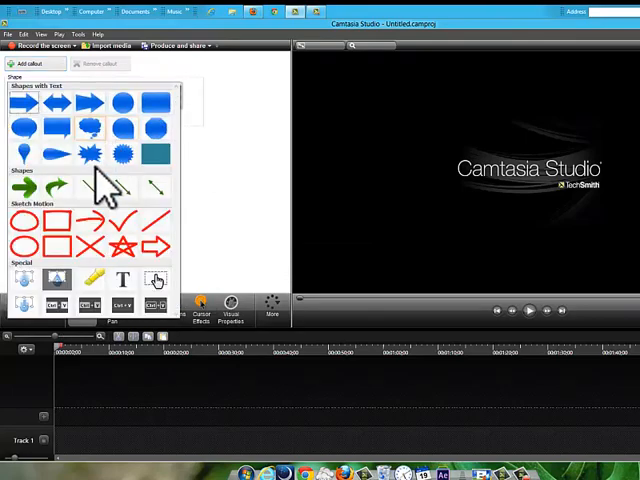
mouse_move(192, 290)
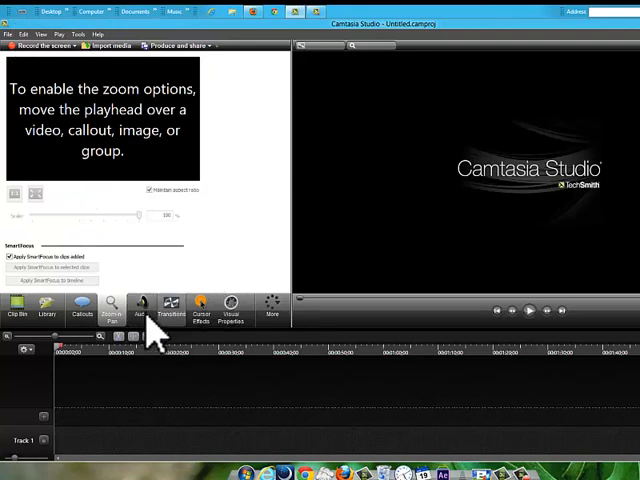
Switch from Audio to the Transitions gallery and browse its fades, flips and page rolls.
left_click(148, 308)
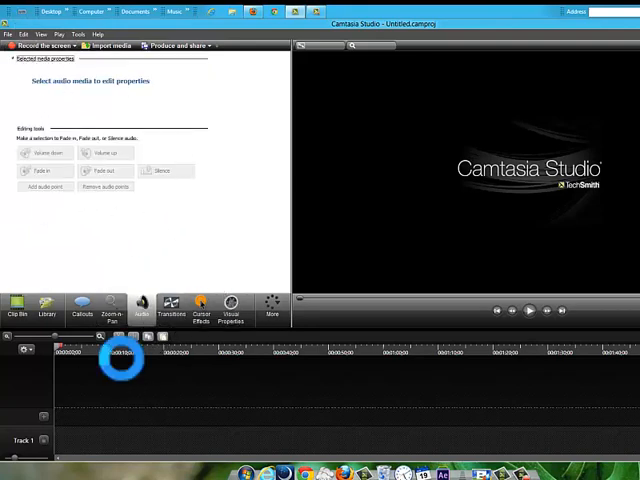
left_click(172, 308)
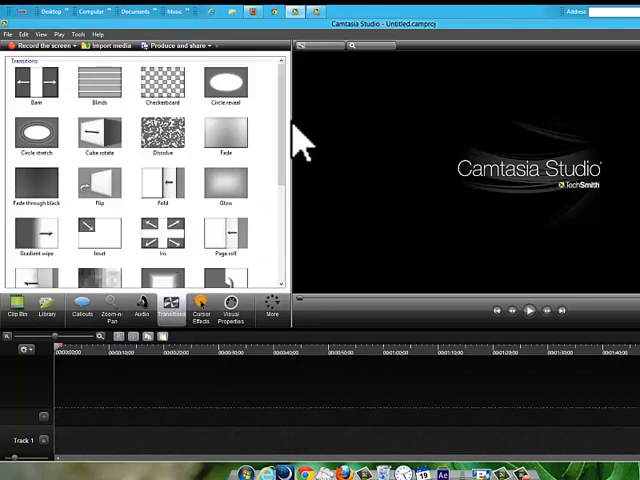
scroll("down", 3)
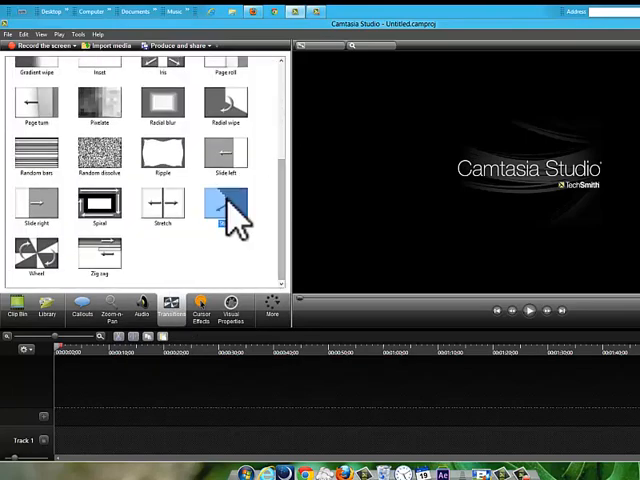
scroll("up", 3)
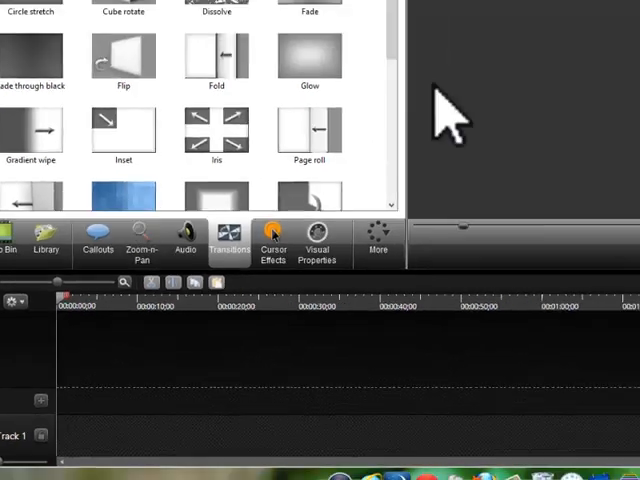
Show the Voice Narration audio recording settings.
left_click(272, 240)
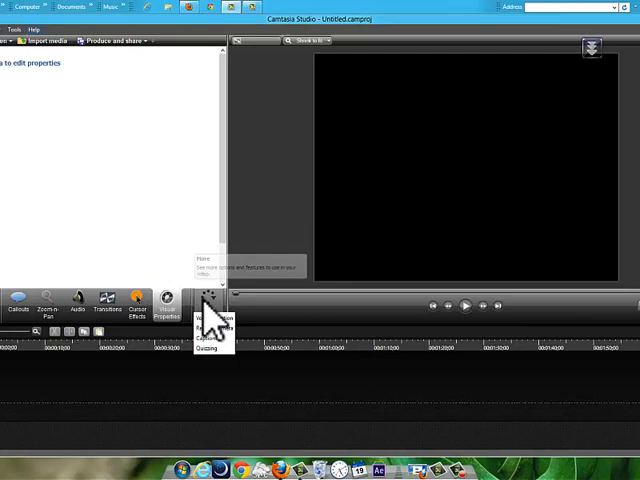
mouse_move(280, 284)
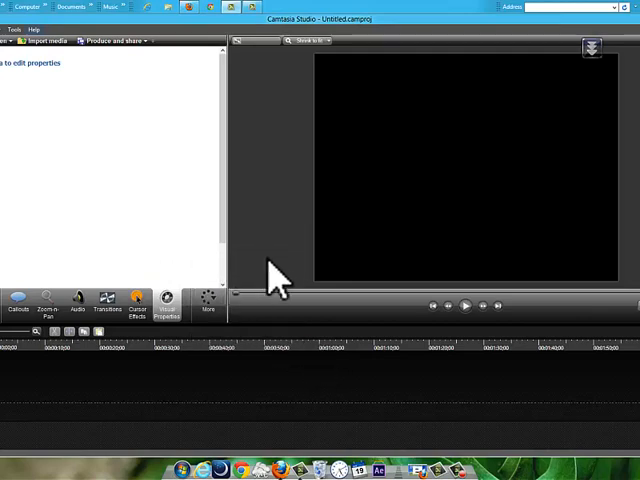
mouse_move(268, 344)
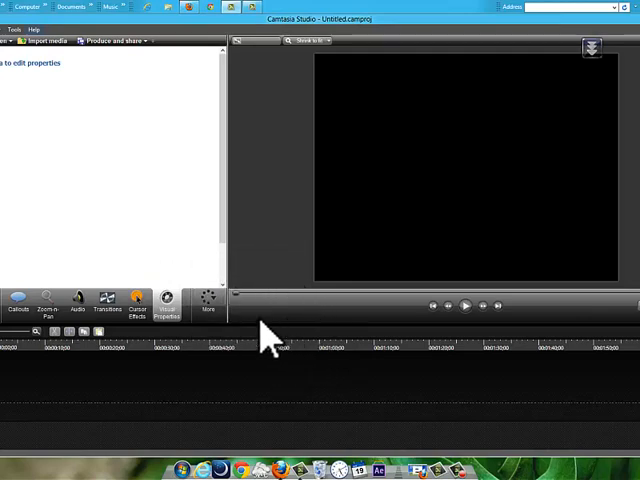
mouse_move(208, 304)
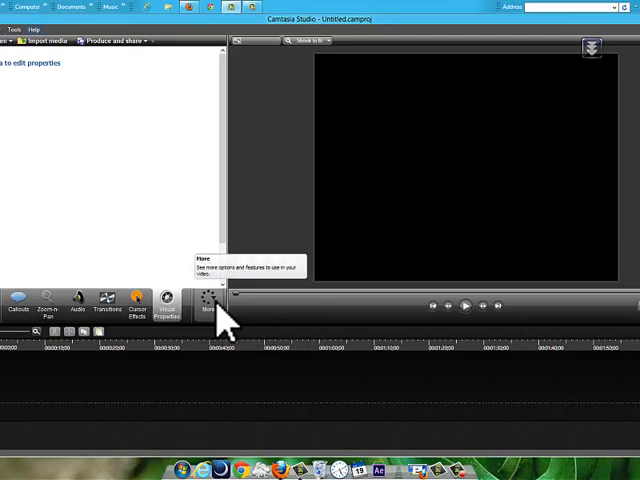
mouse_move(228, 336)
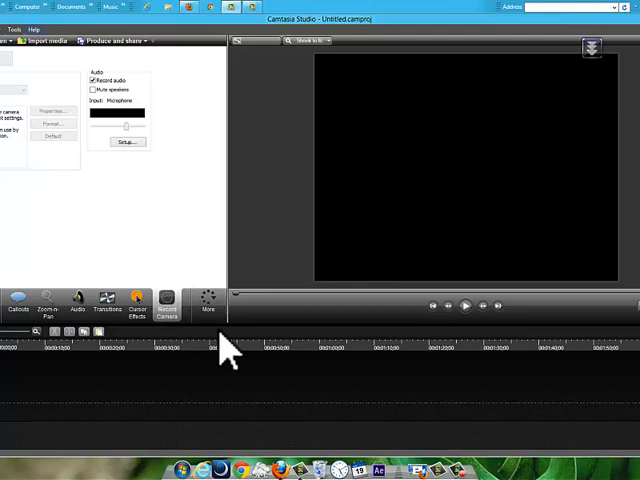
Add another feature from the More list to the editing panels.
left_click(208, 300)
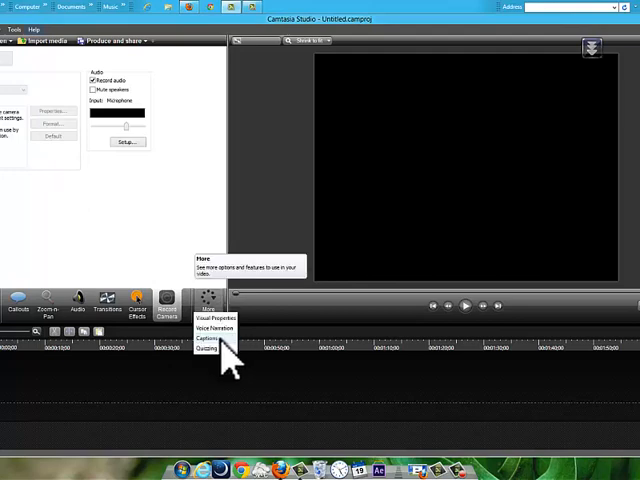
left_click(206, 338)
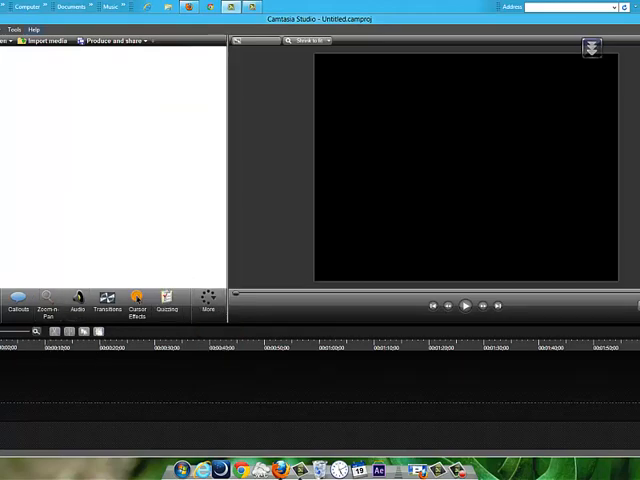
left_click(14, 28)
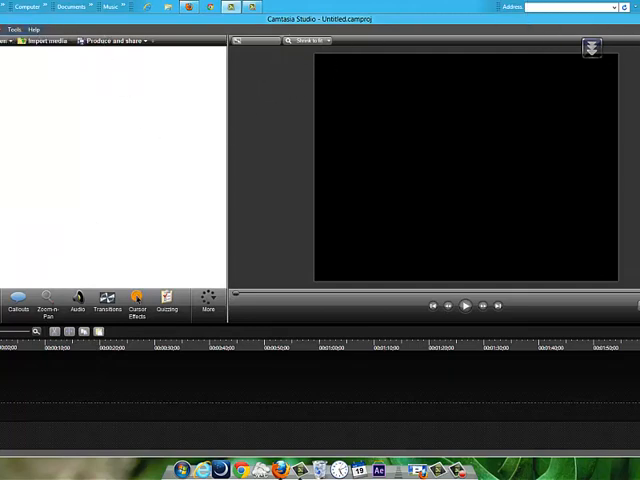
mouse_move(230, 170)
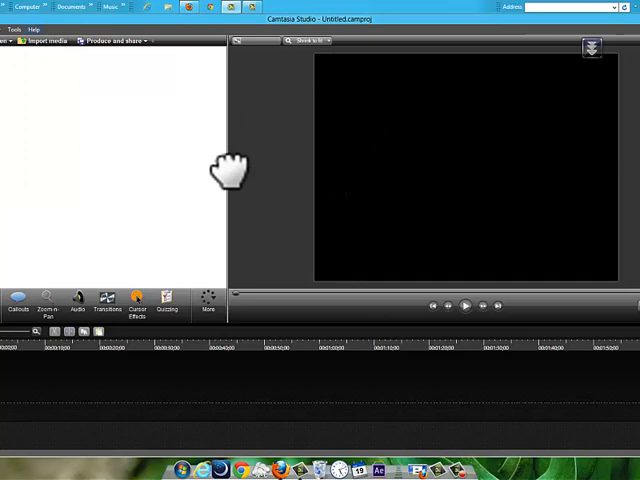
mouse_move(416, 140)
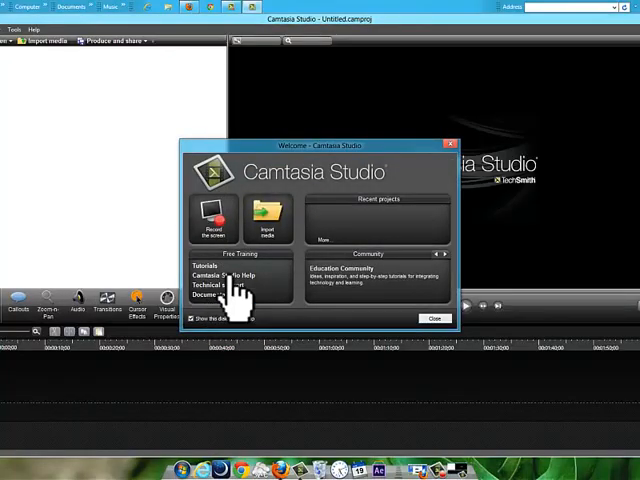
mouse_move(238, 230)
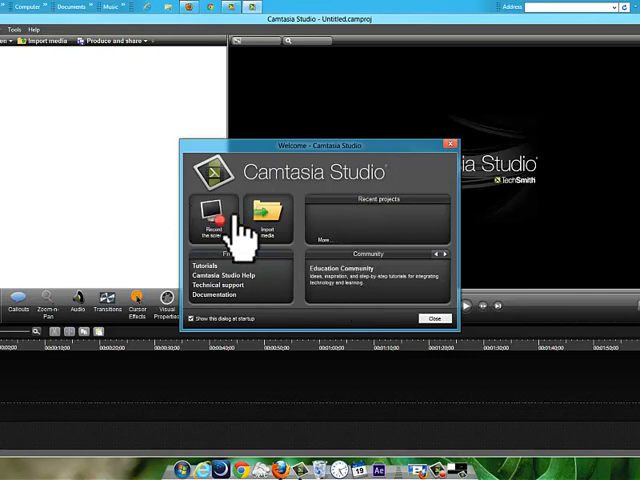
mouse_move(320, 236)
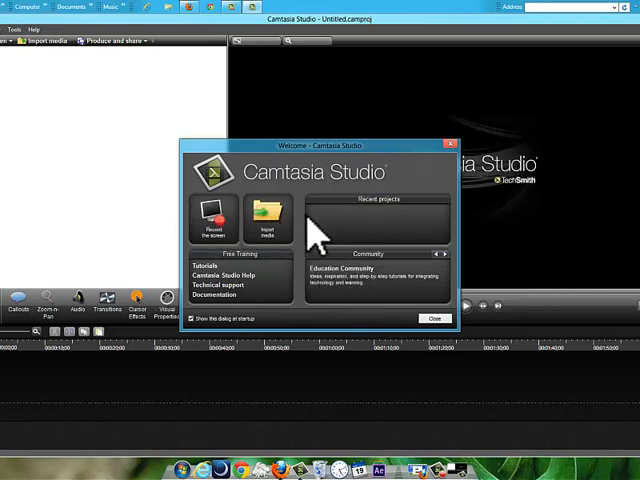
mouse_move(236, 350)
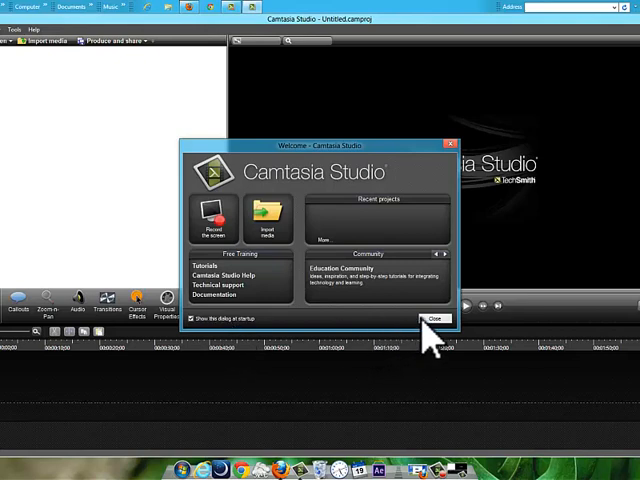
Dismiss the Welcome screen and start opening a project file.
left_click(432, 318)
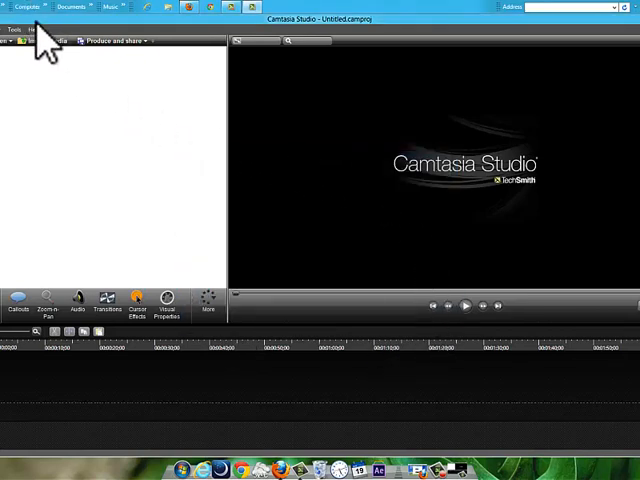
left_click(160, 42)
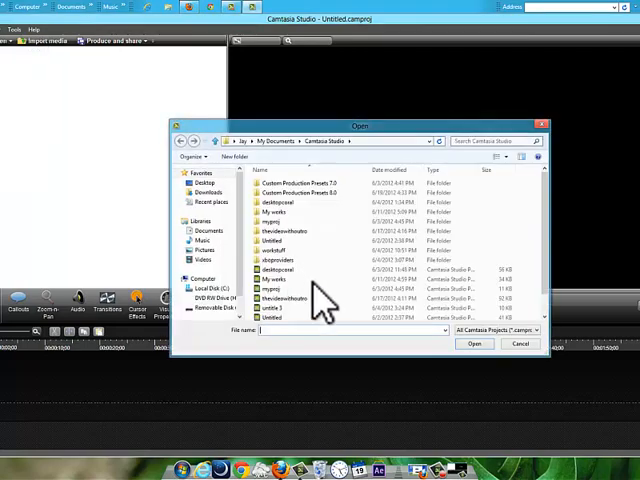
Open desktopcoral.camproj and accept converting it to this version.
left_click(278, 248)
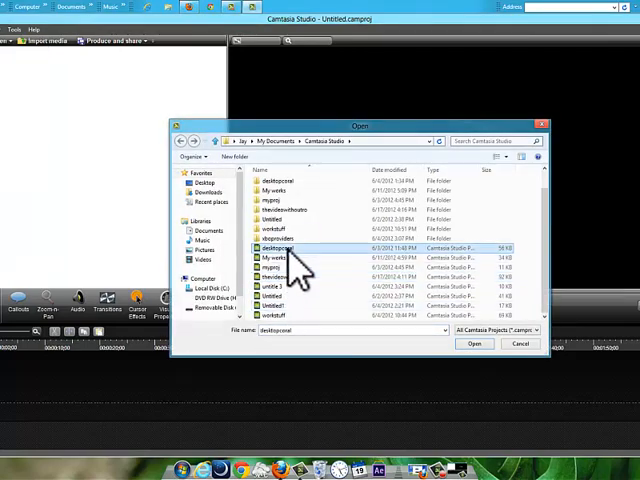
left_click(474, 344)
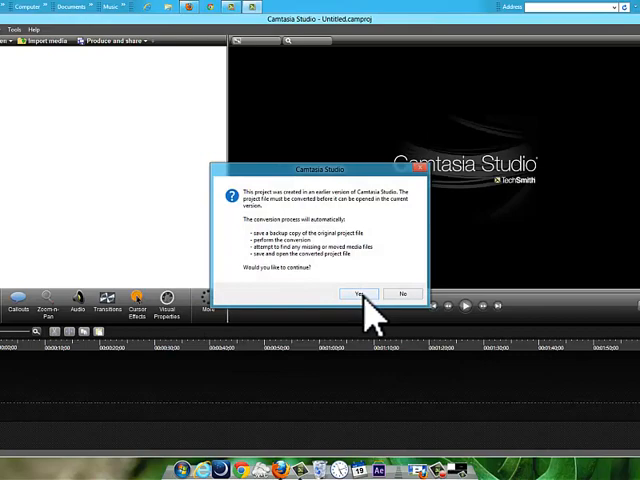
left_click(358, 292)
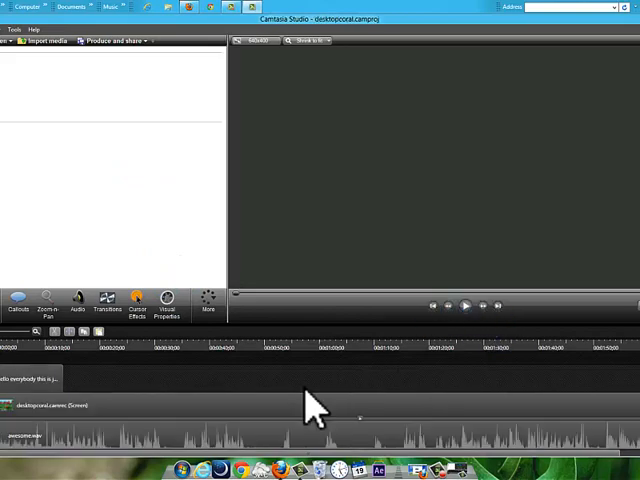
left_click(48, 302)
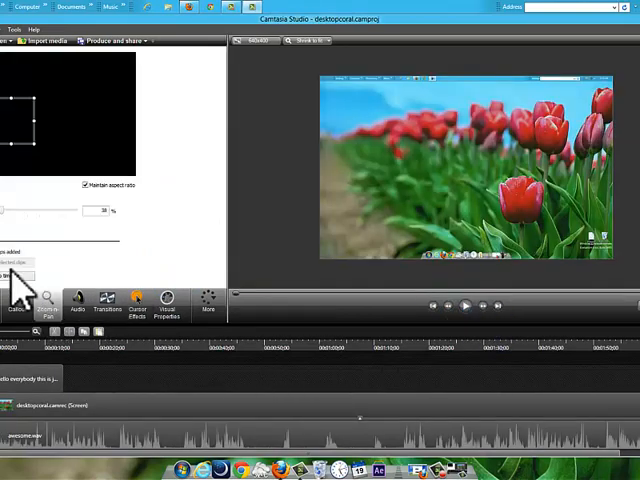
left_click(18, 28)
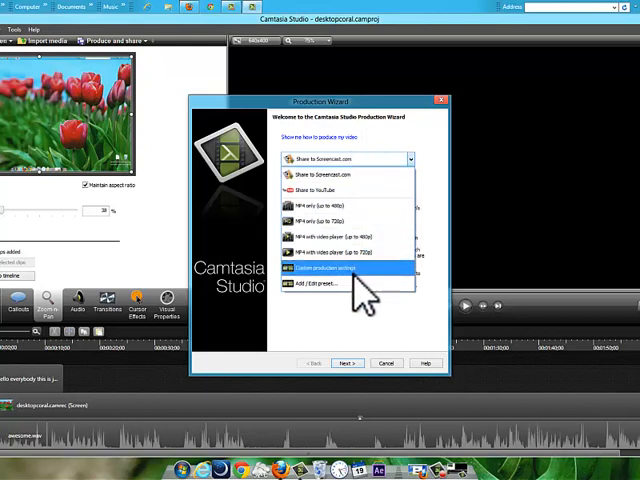
mouse_move(344, 290)
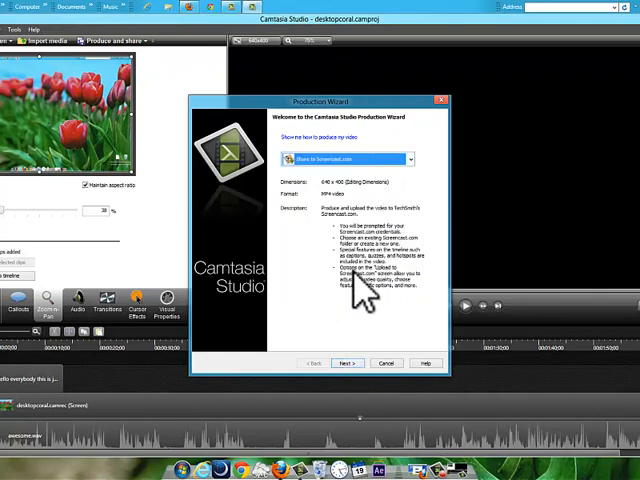
left_click(388, 364)
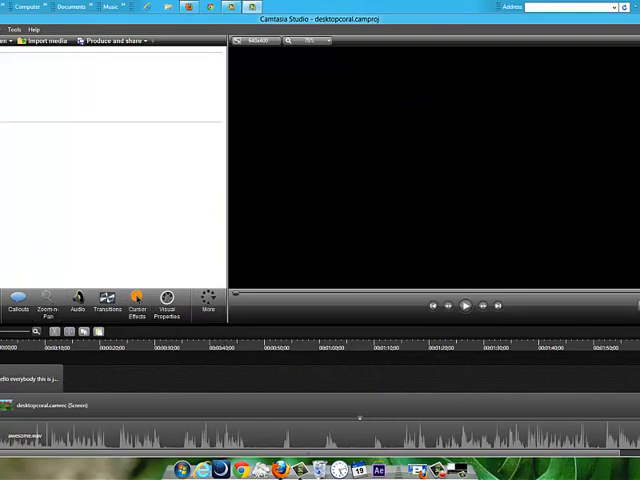
left_click(166, 304)
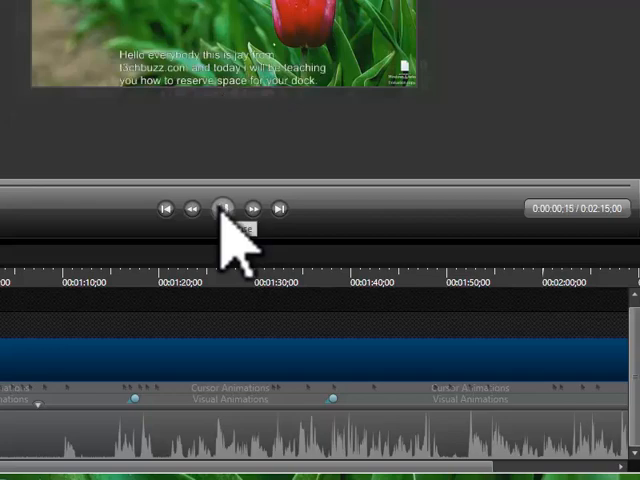
Play and pause the opening seconds of desktopcoral to preview its caption text.
left_click(224, 208)
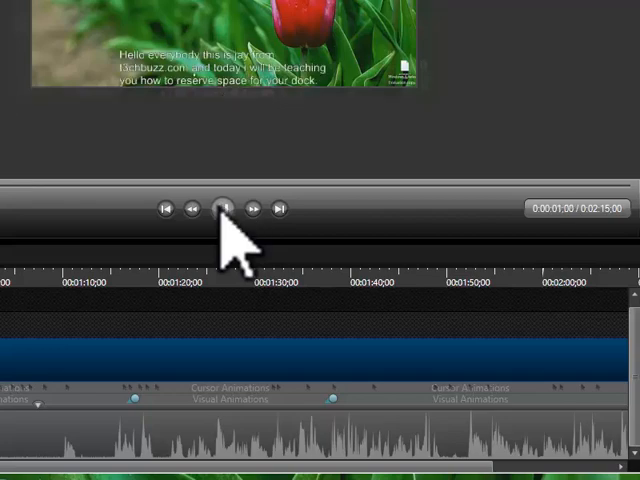
left_click(224, 208)
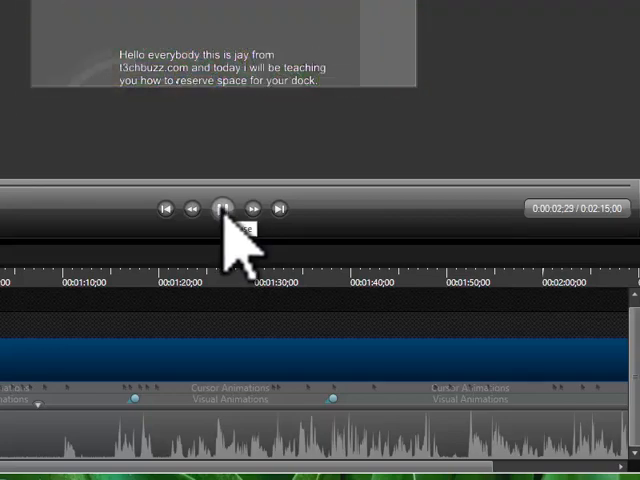
left_click(224, 208)
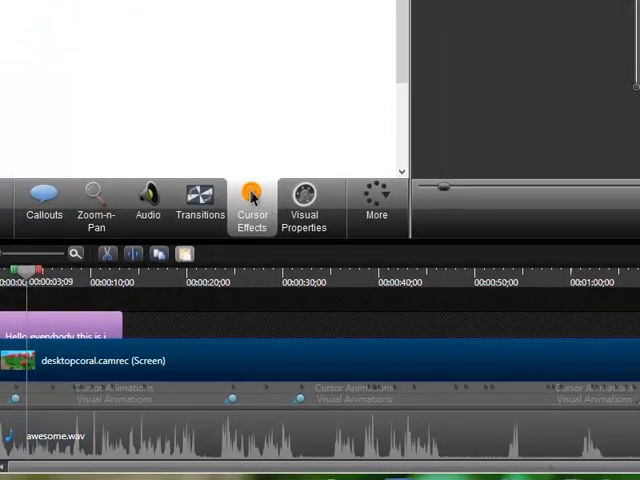
mouse_move(20, 70)
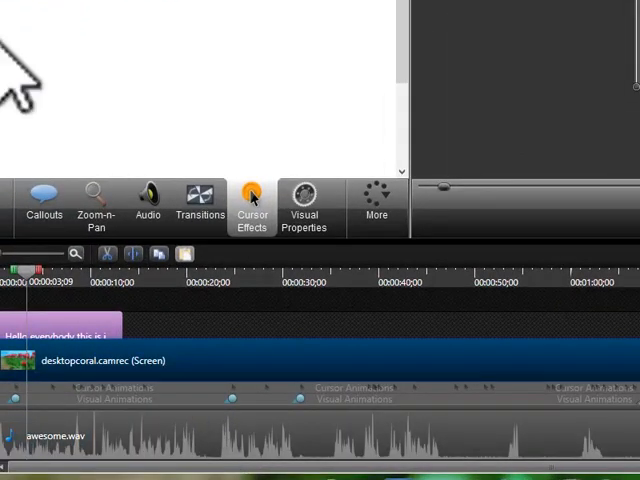
Show the callout editing pane with the caption callout's shape properties.
left_click(304, 208)
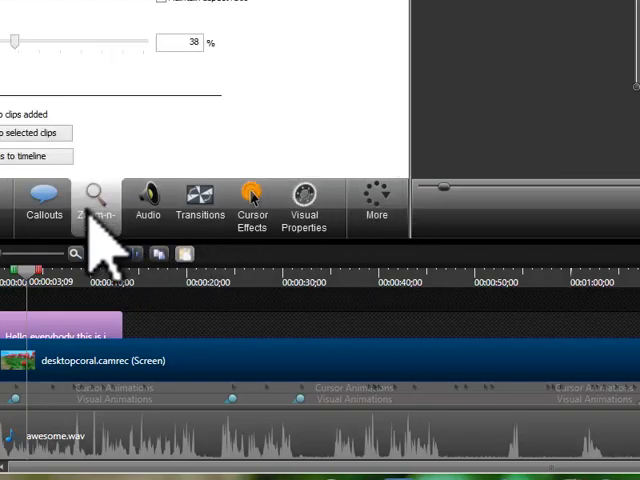
left_click(44, 208)
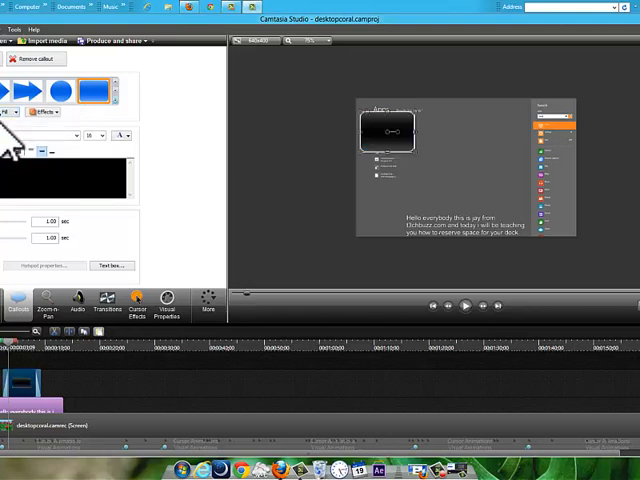
Show the Library panel listing media folders and item durations.
left_click(44, 112)
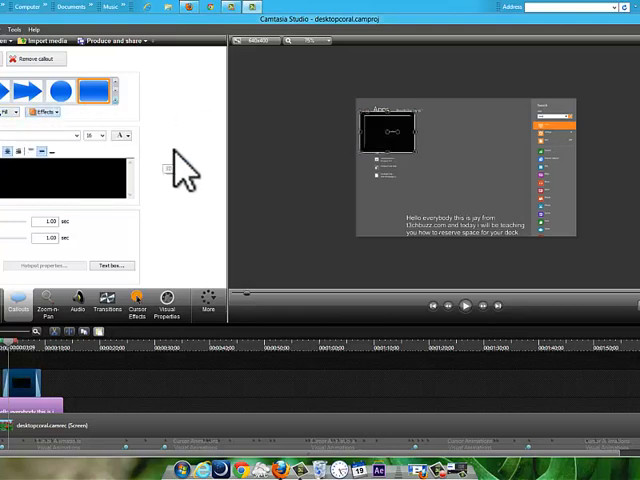
mouse_move(36, 330)
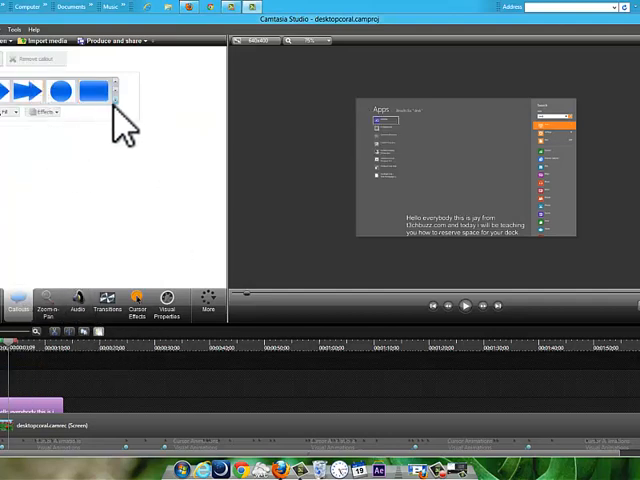
left_click(112, 92)
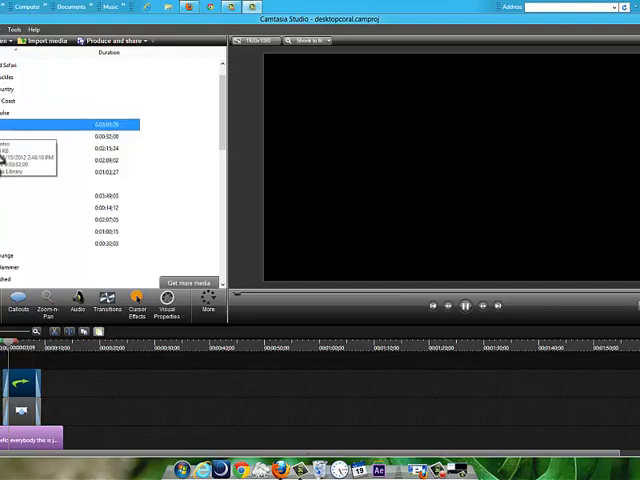
left_click(100, 136)
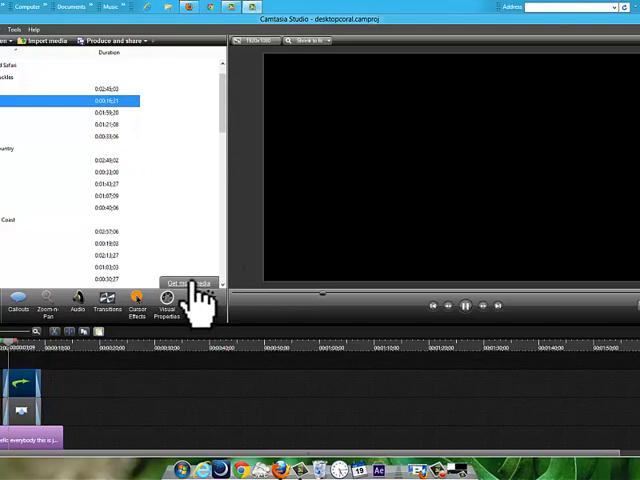
mouse_move(304, 296)
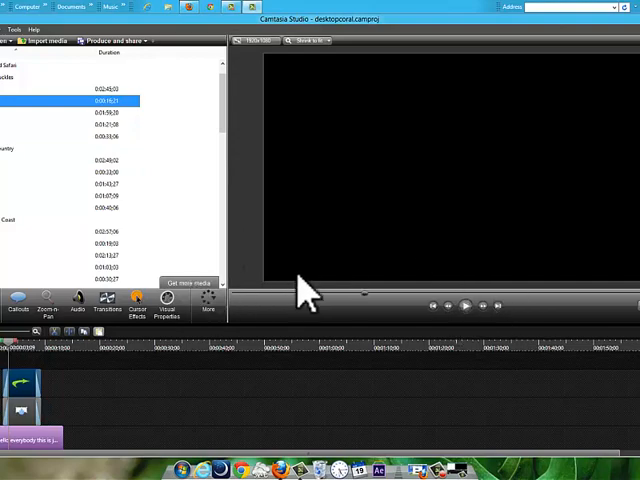
mouse_move(224, 120)
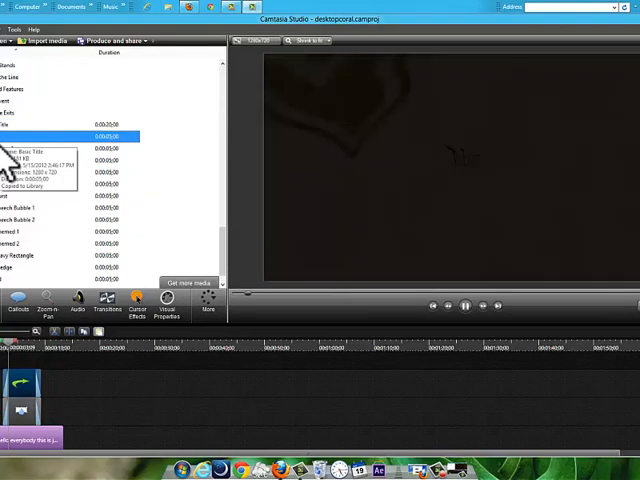
left_click(60, 124)
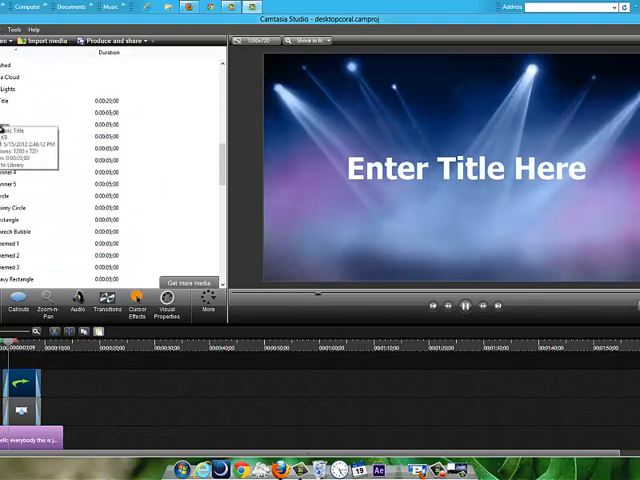
left_click(70, 100)
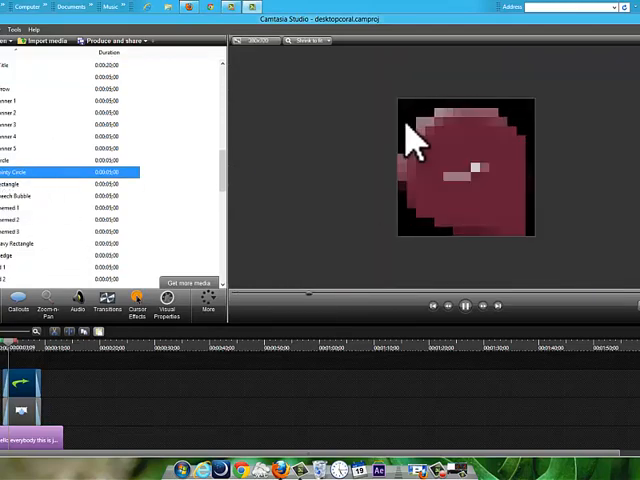
left_click(30, 196)
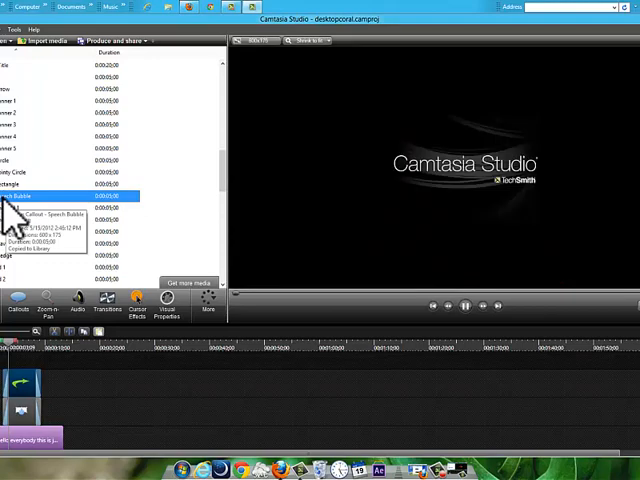
left_click(30, 218)
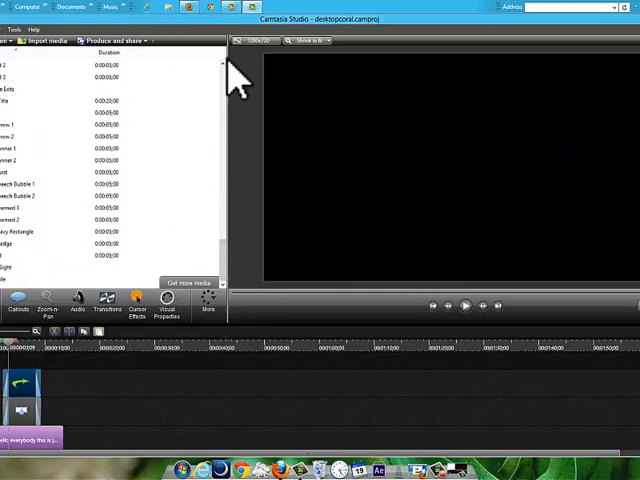
mouse_move(464, 400)
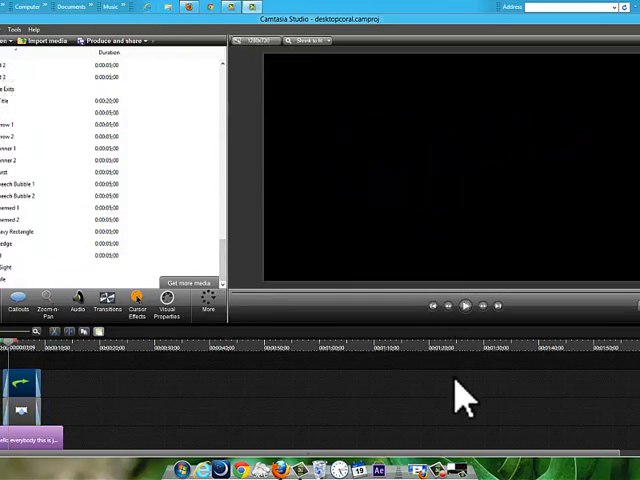